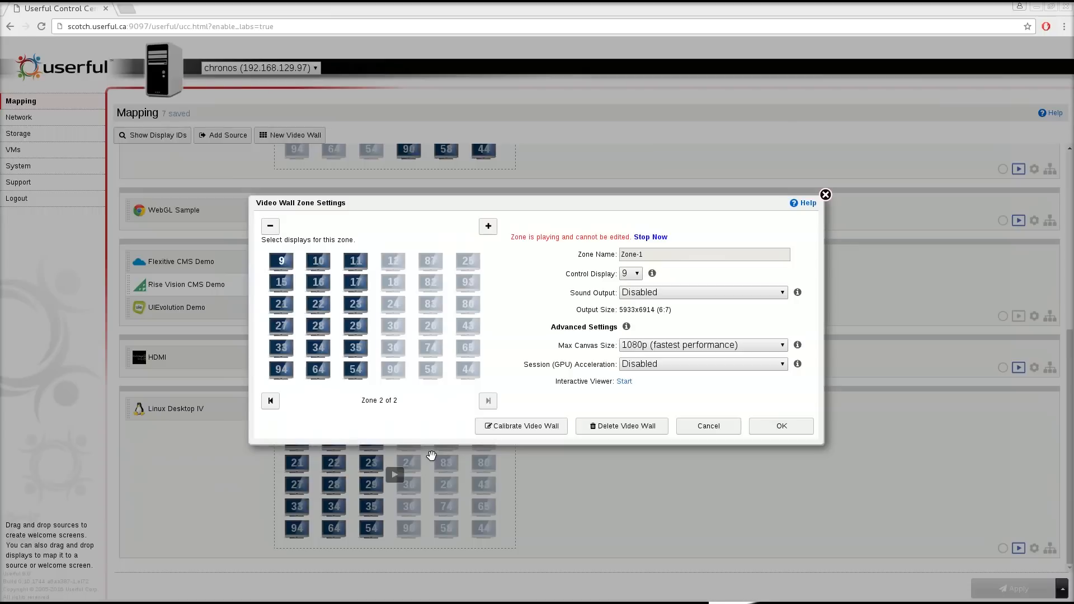
{"action": "mouse_move", "coordinate": [624, 382]}
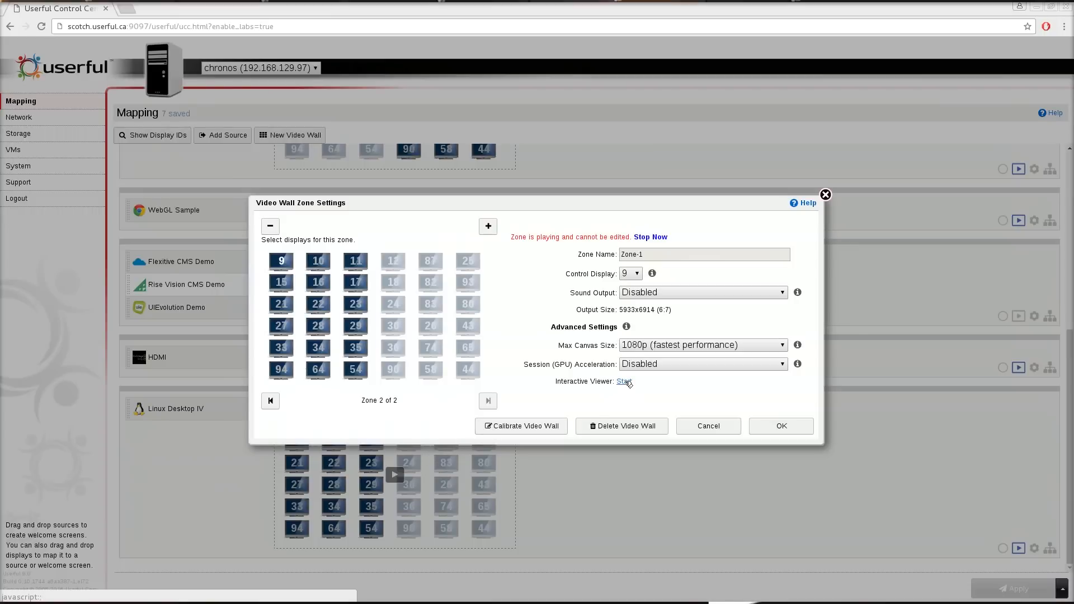
- Start Zone-1's Interactive Viewer for the left desktop zone and close its settings
{"action": "left_click", "coordinate": [622, 381]}
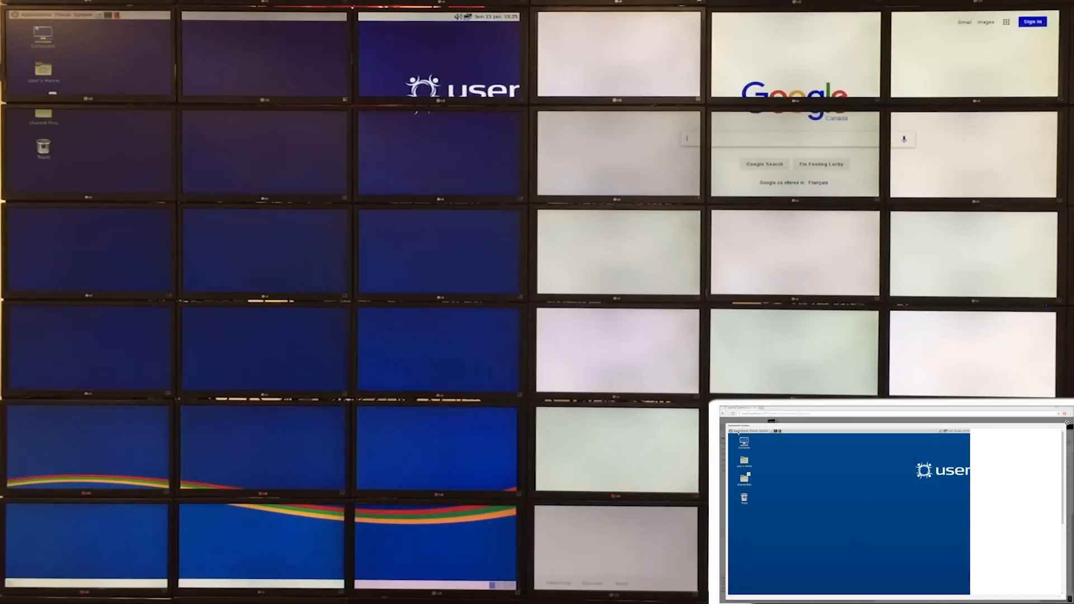
{"action": "left_click", "coordinate": [31, 15]}
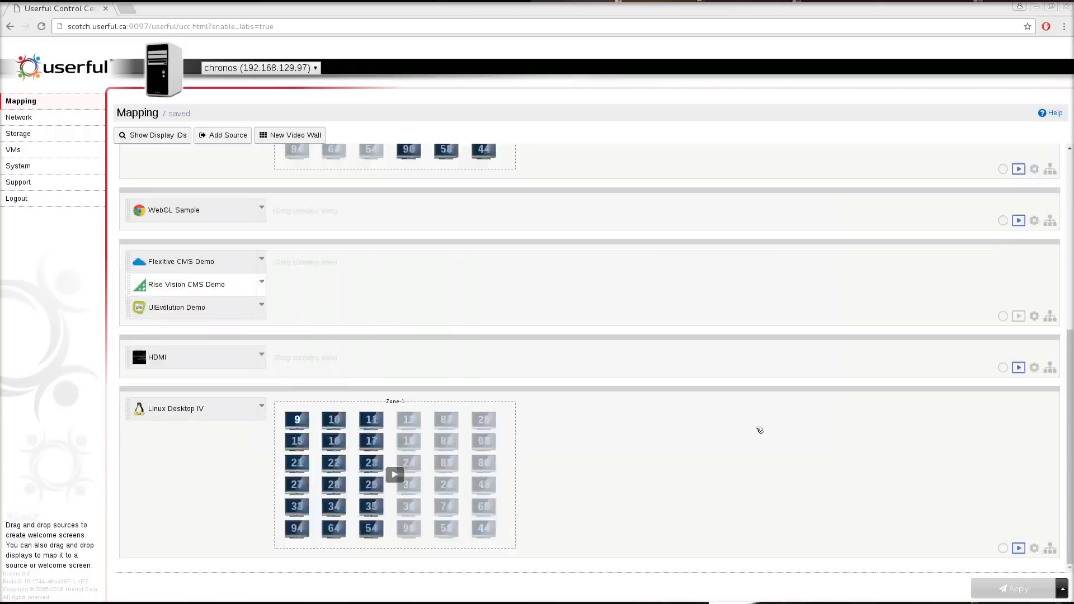
- Start Zone-0's Interactive Viewer for the browser zone and open its live viewer window
{"action": "scroll", "scroll_direction": "up", "scroll_amount": 3}
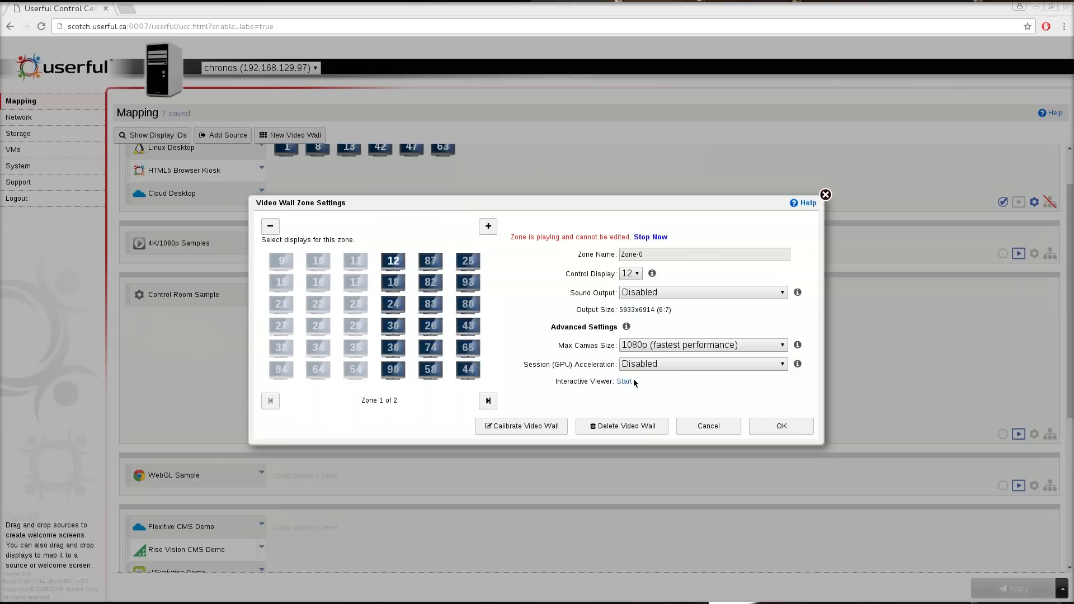
{"action": "left_click", "coordinate": [623, 382]}
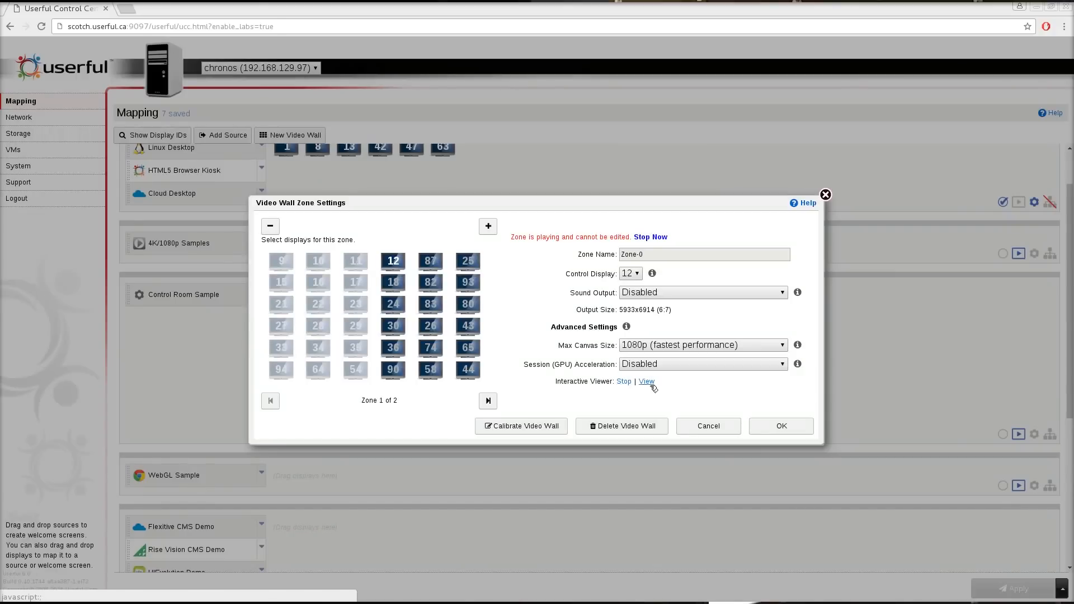
{"action": "left_click", "coordinate": [646, 381]}
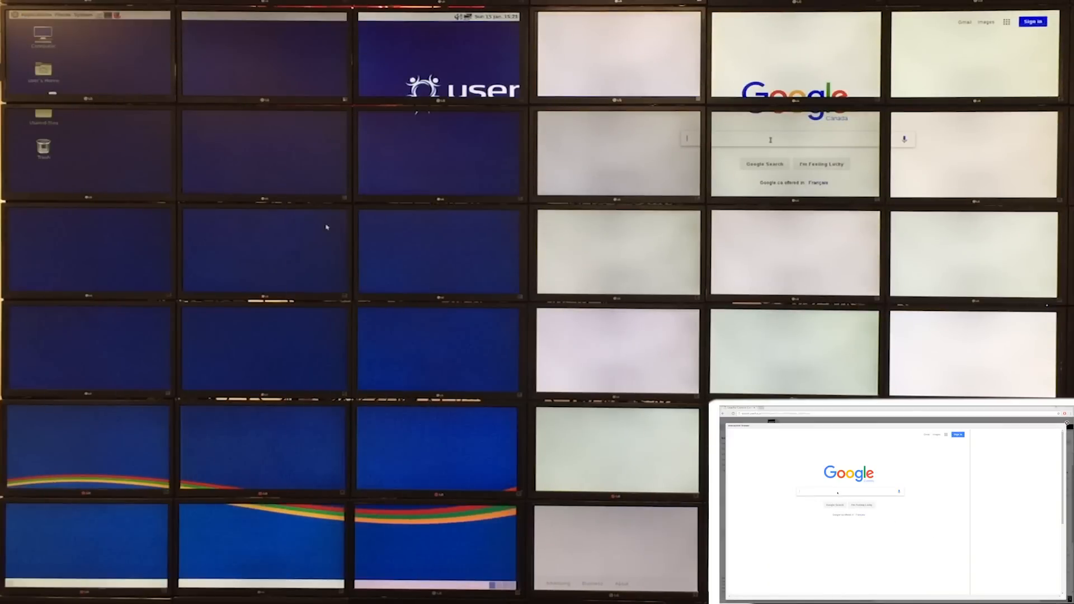
- Load userful.com in the viewer's browser and scroll down through the homepage and back up
{"action": "type", "text": "used"}
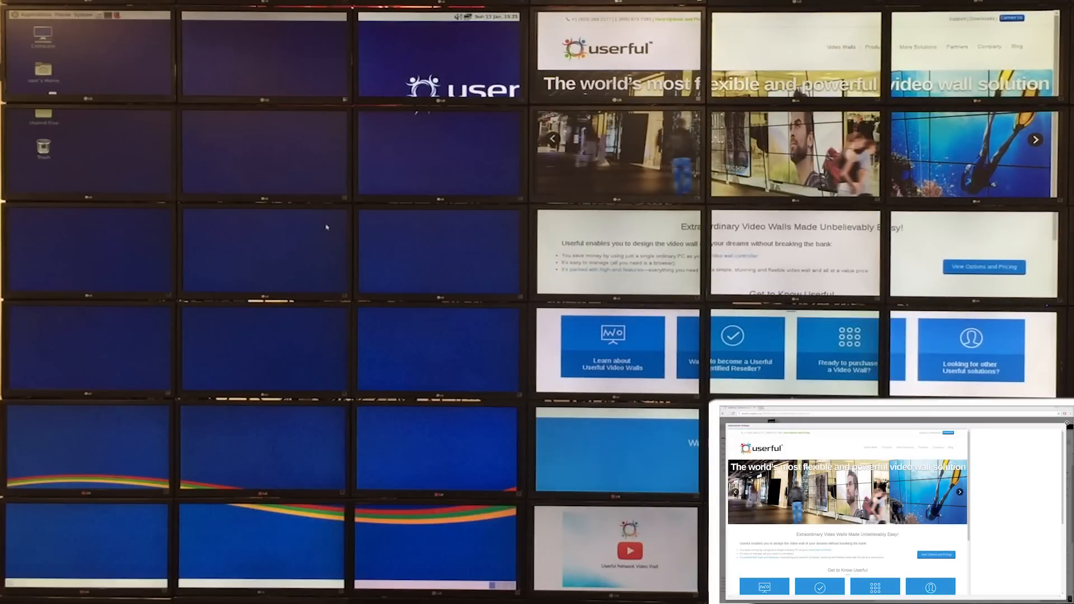
{"action": "scroll", "scroll_direction": "down", "scroll_amount": 3}
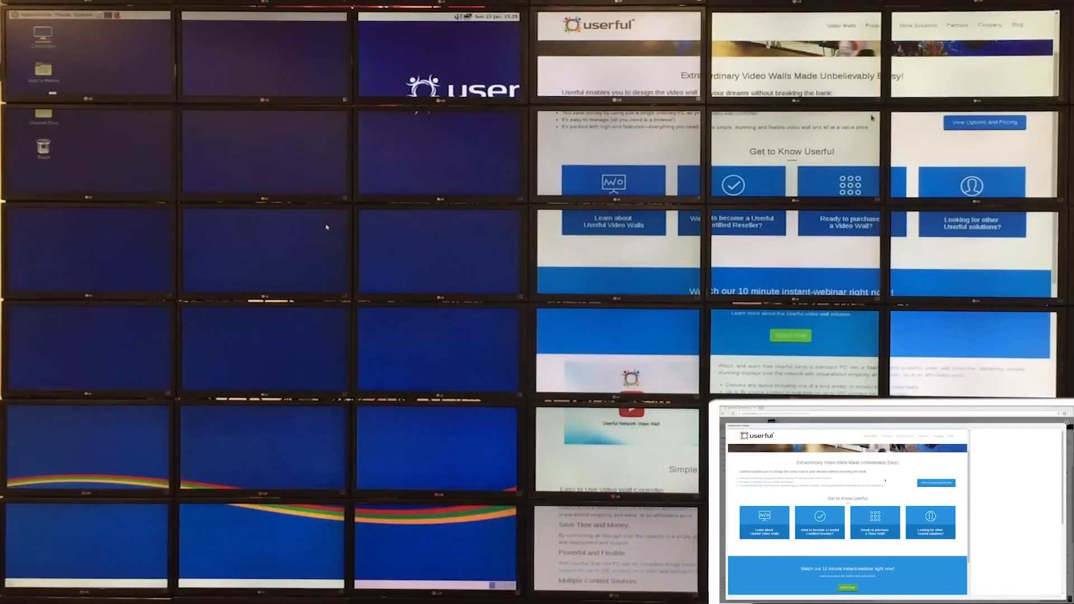
{"action": "scroll", "scroll_direction": "down", "scroll_amount": 3}
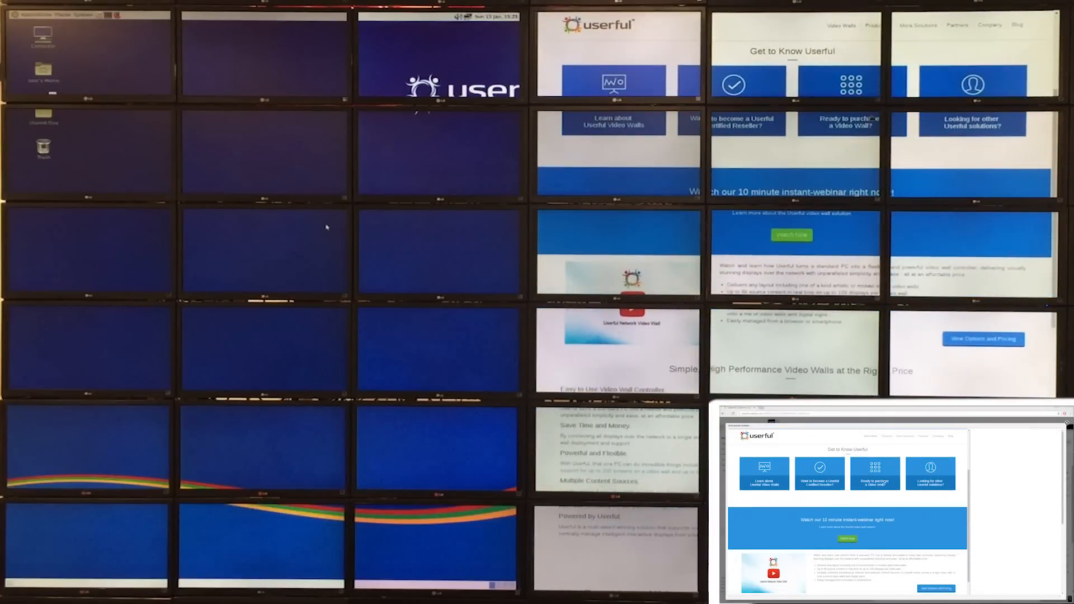
{"action": "scroll", "scroll_direction": "down", "scroll_amount": 3}
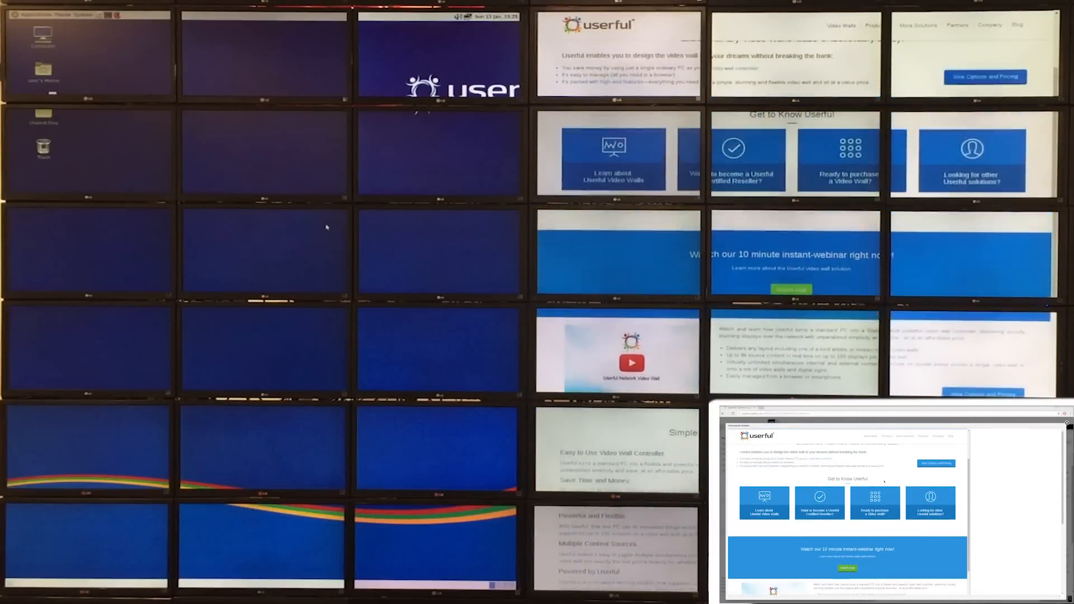
{"action": "scroll", "scroll_direction": "up", "scroll_amount": 3}
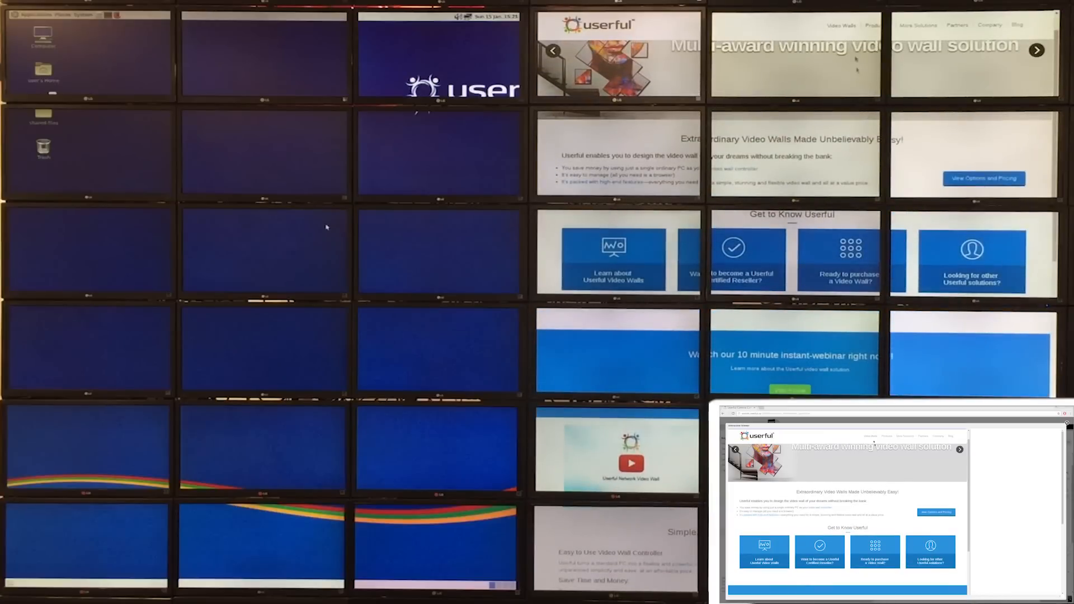